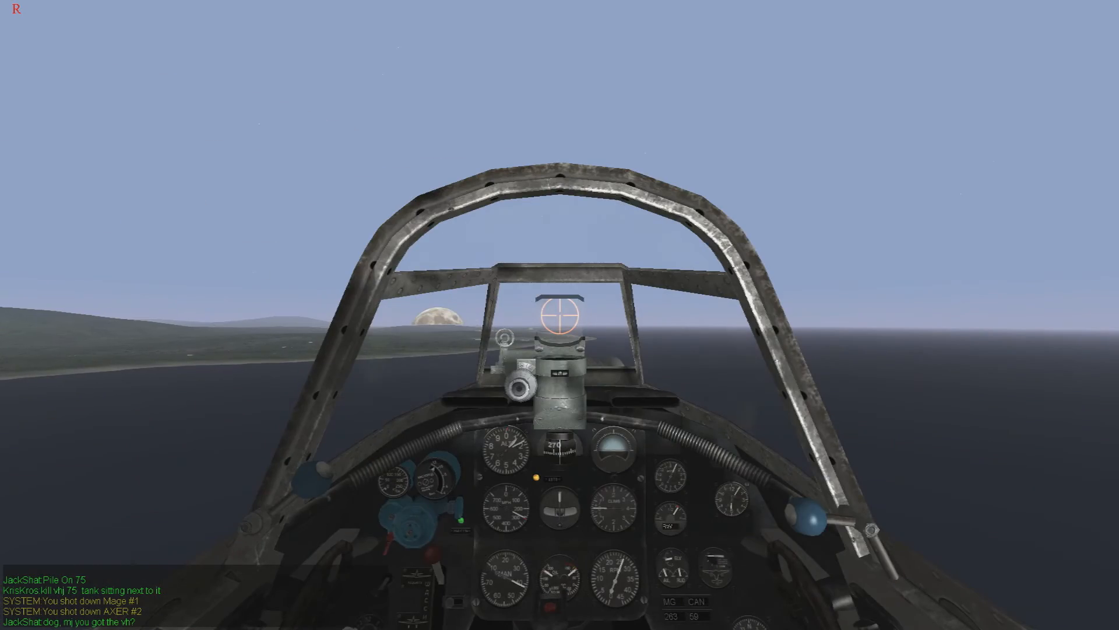
# - Land the Yak-7B, decline saving the flight film, and bring up the hangar showing 14.64 perk points
pyautogui.press('F2')
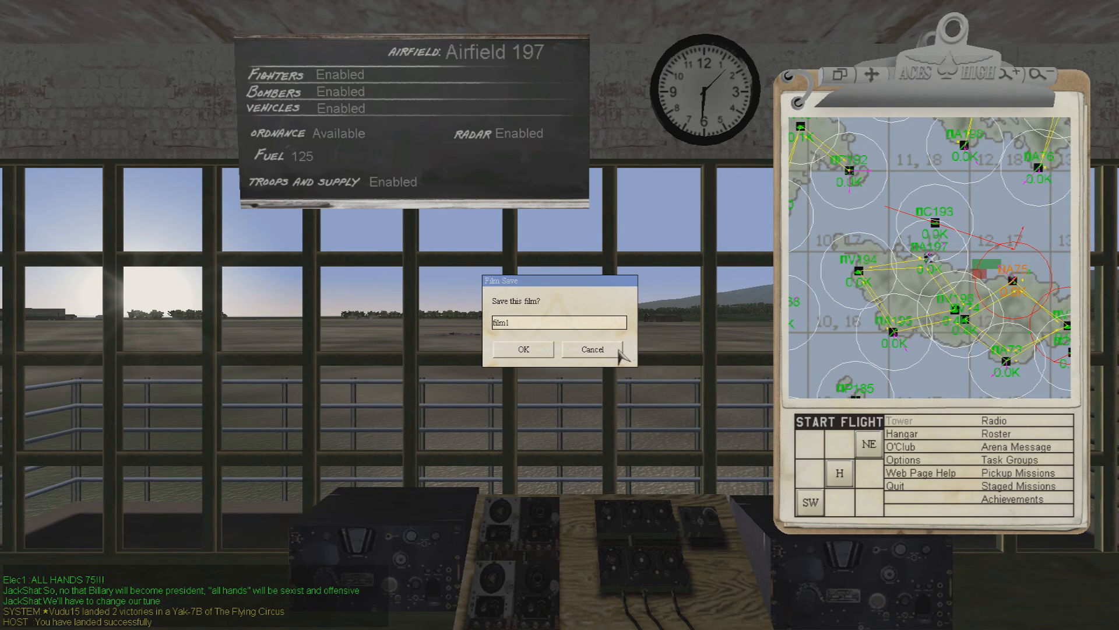
pyautogui.click(592, 349)
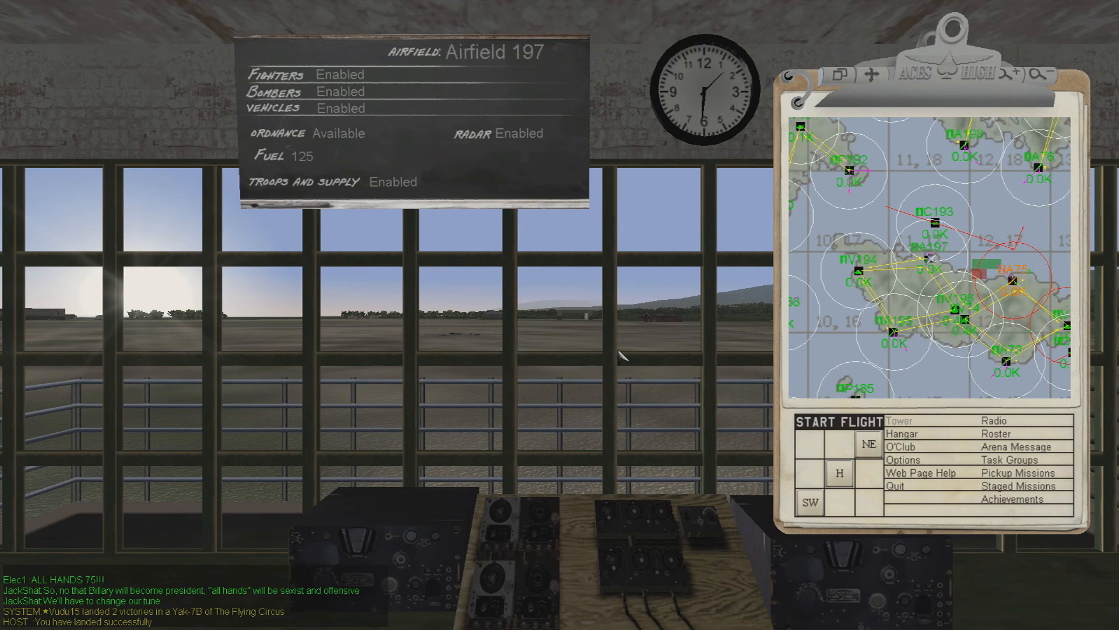
pyautogui.moveTo(664, 346)
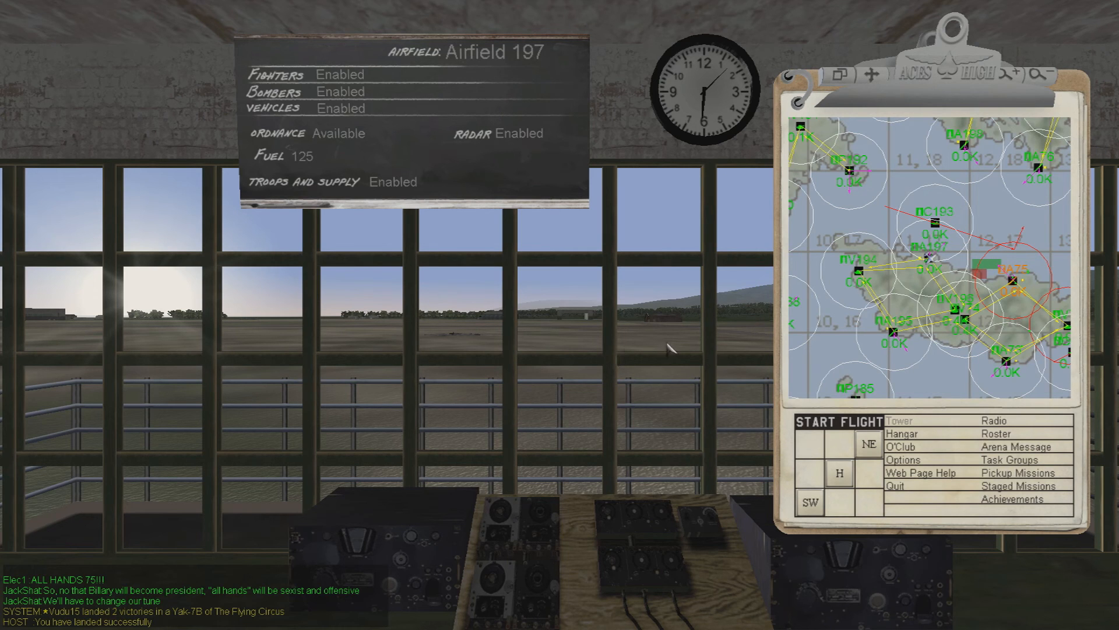
pyautogui.click(903, 432)
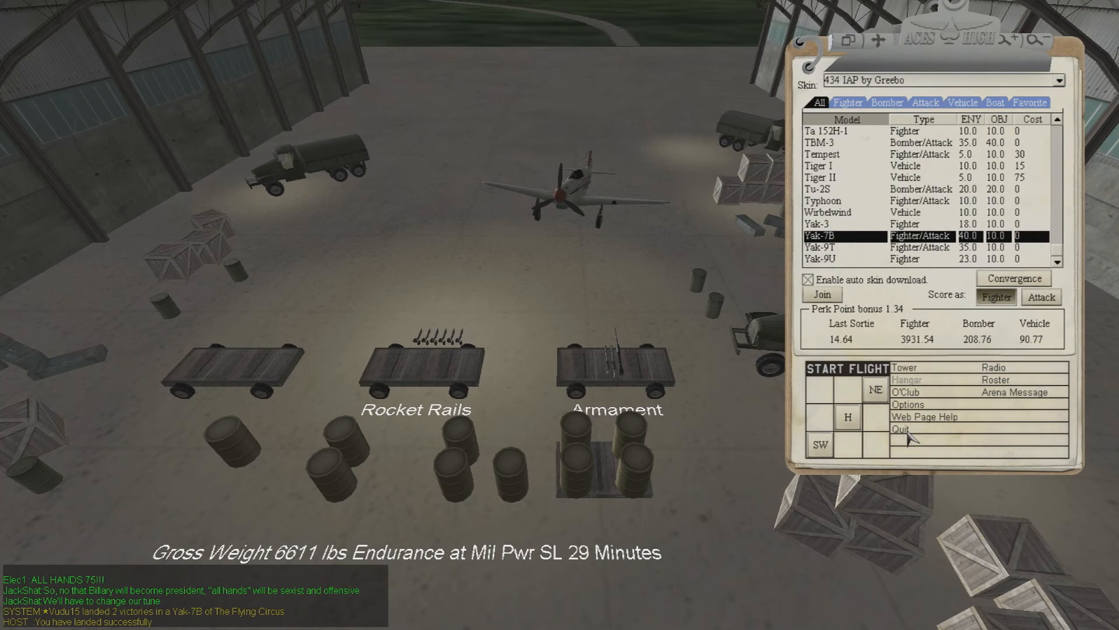
pyautogui.moveTo(914, 339)
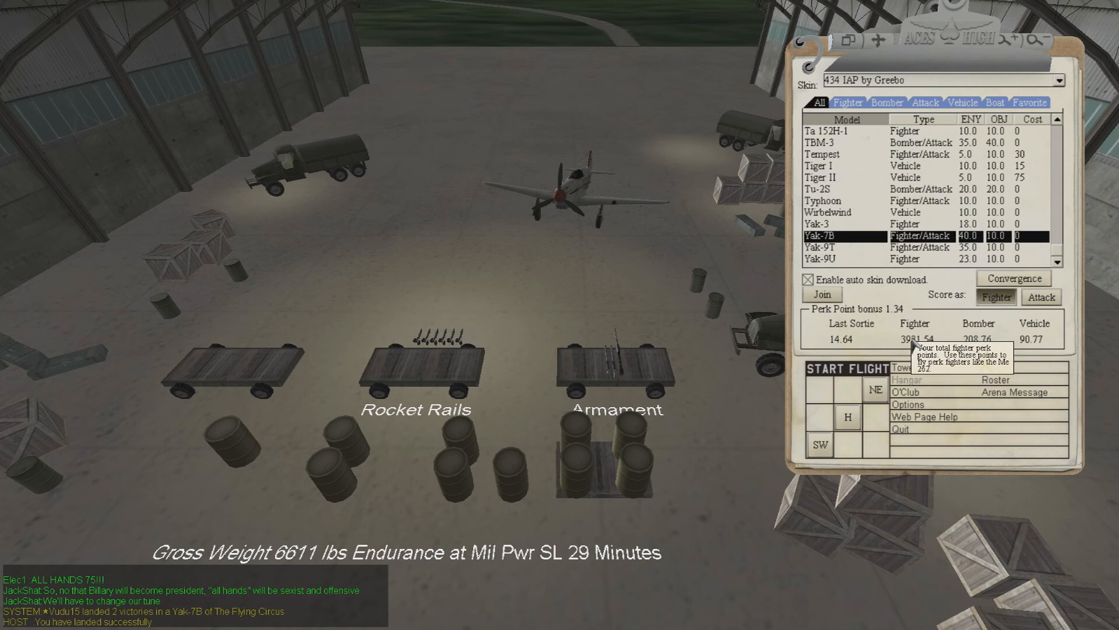